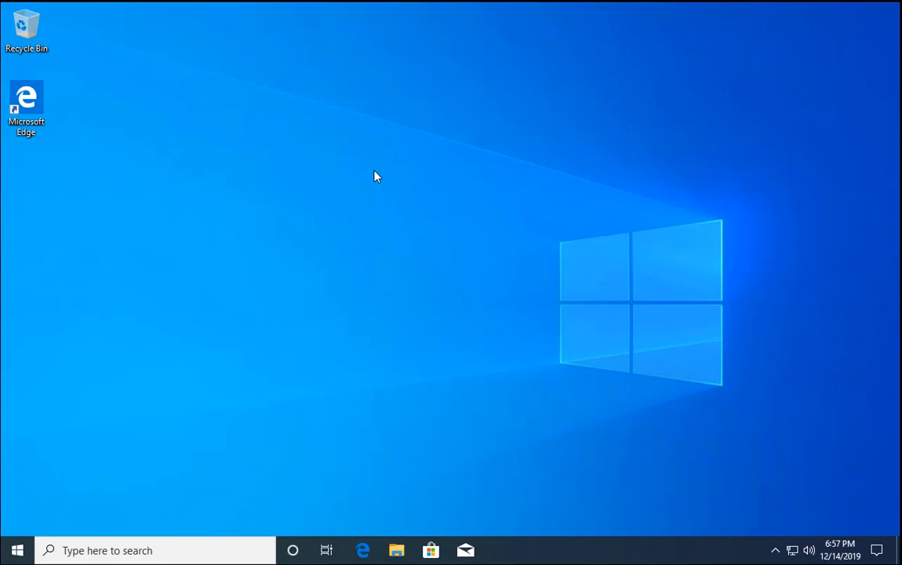
pyautogui.moveTo(166, 402)
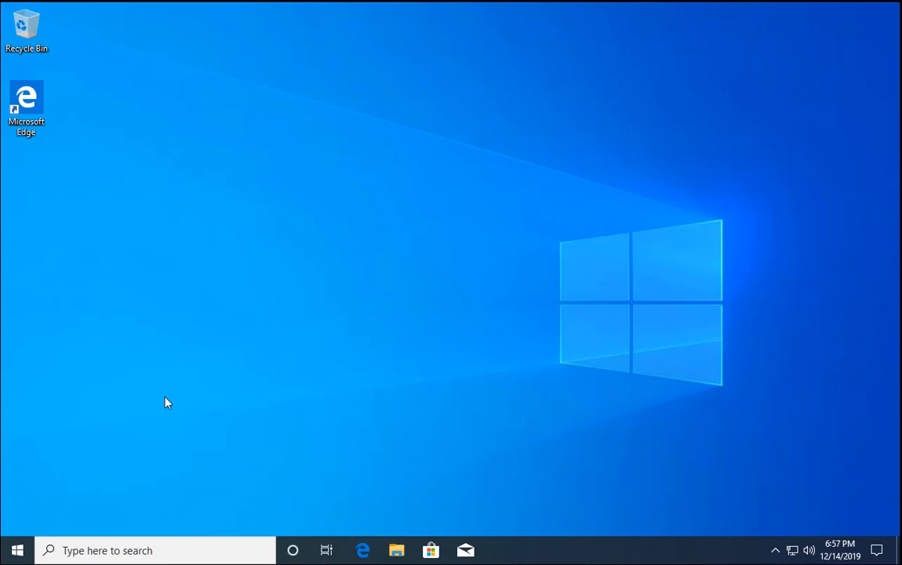
# Step: Expand Network adapters and bring up actions for the Intel(R) 82574L Gigabit Network Connection
pyautogui.rightClick(16, 550)
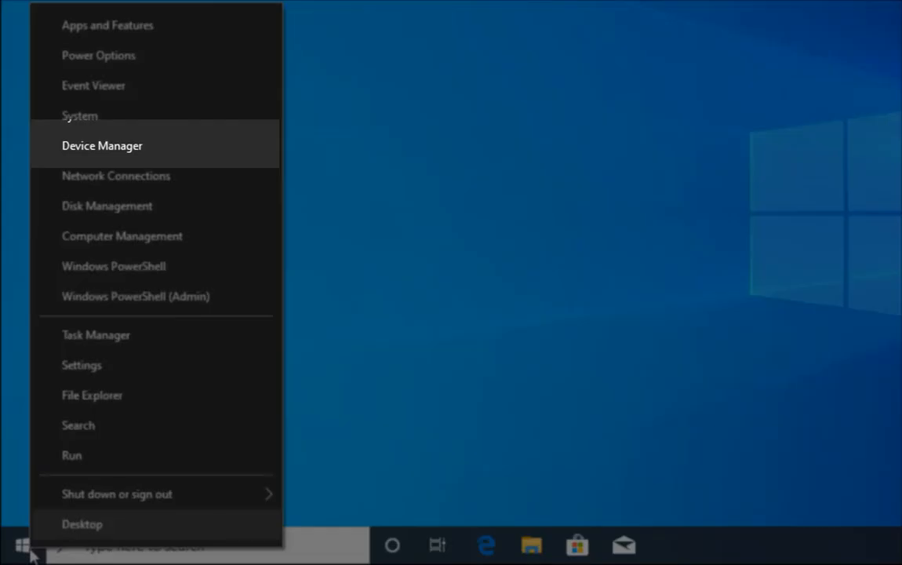
pyautogui.moveTo(135, 157)
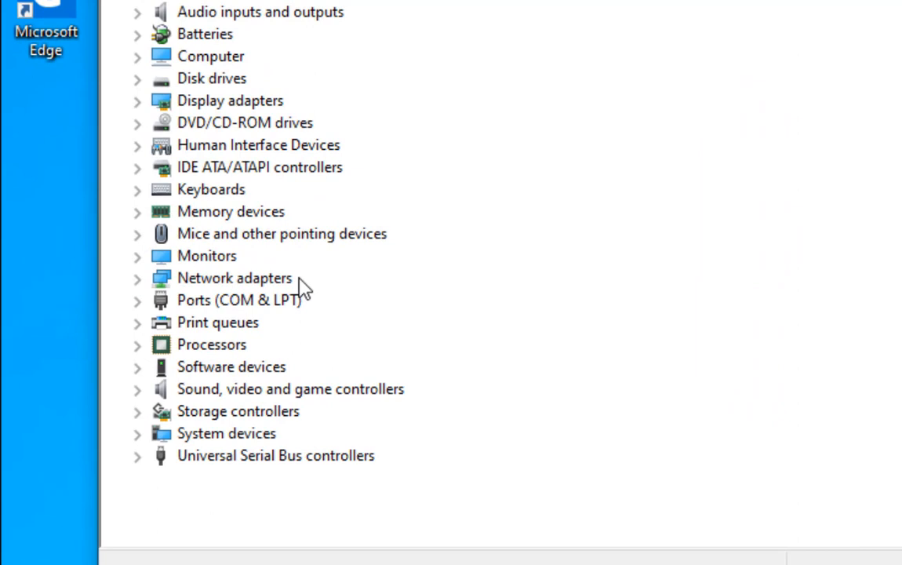
pyautogui.click(236, 278)
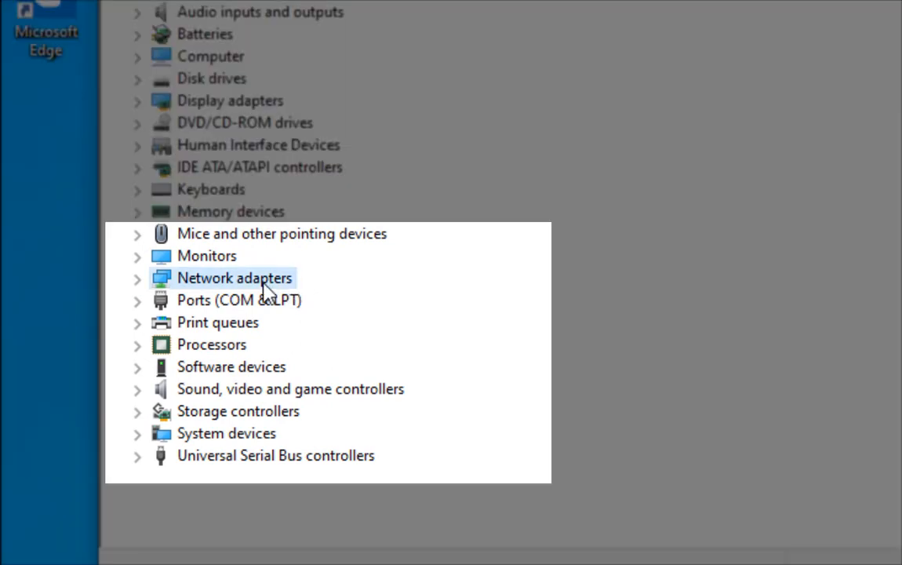
pyautogui.moveTo(144, 295)
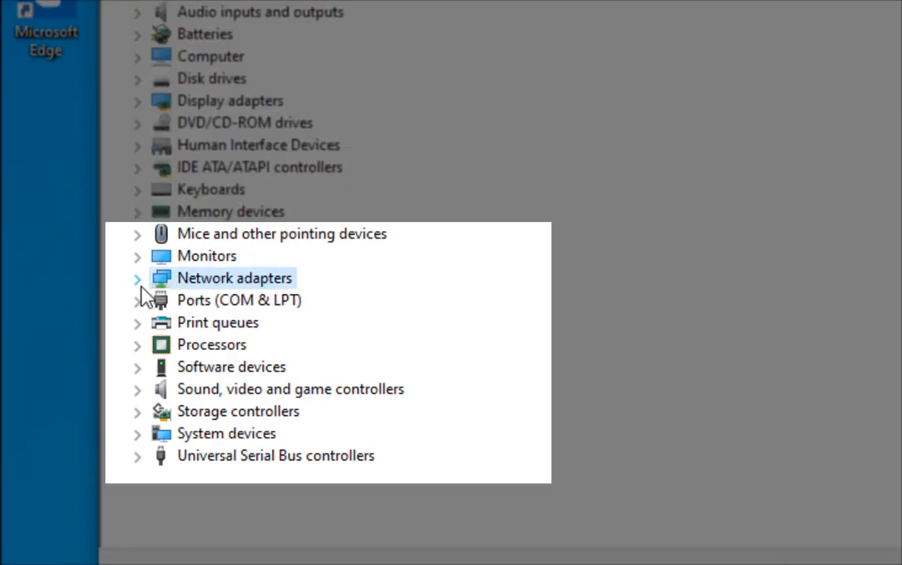
pyautogui.click(138, 278)
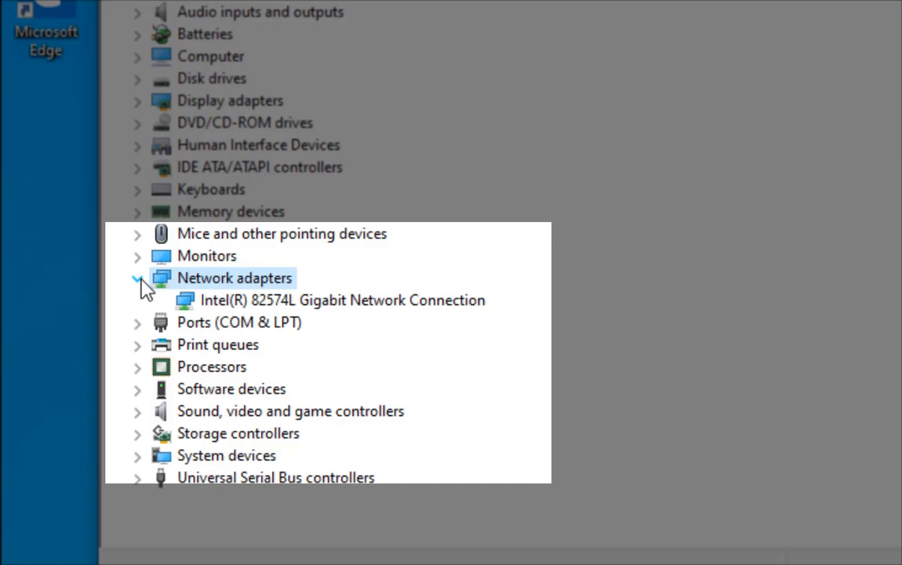
pyautogui.click(342, 300)
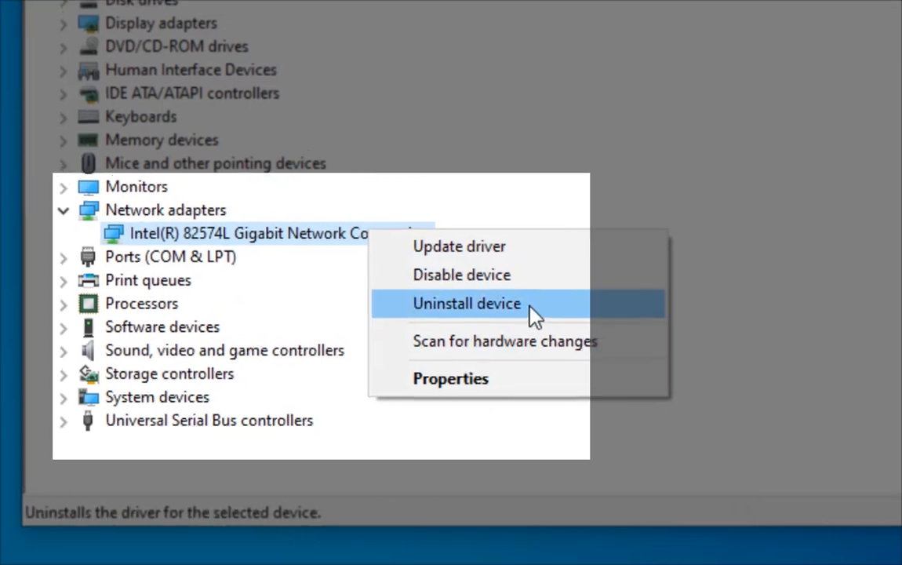
# Step: Uninstall the Intel gigabit adapter, confirming removal so the device list reloads without it
pyautogui.click(467, 304)
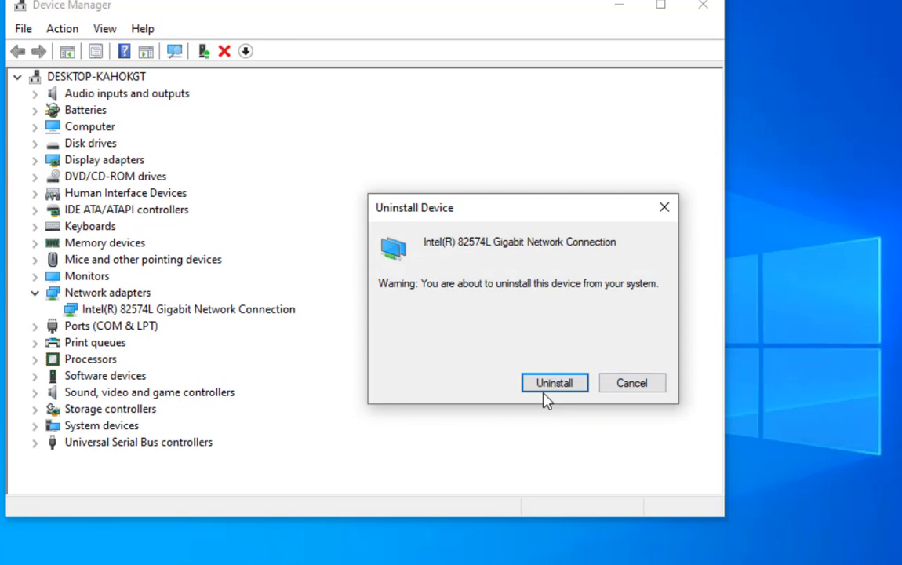
pyautogui.click(554, 383)
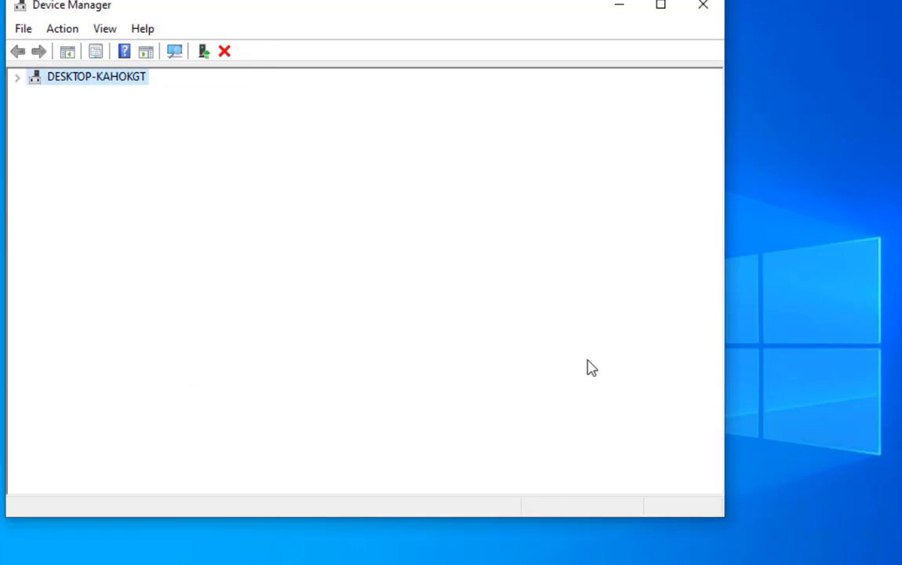
pyautogui.click(17, 75)
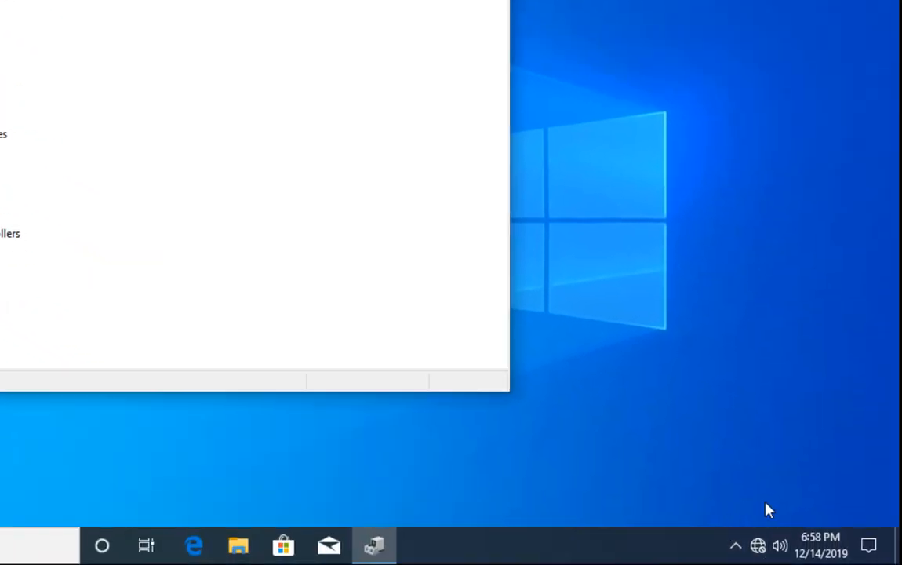
pyautogui.moveTo(667, 526)
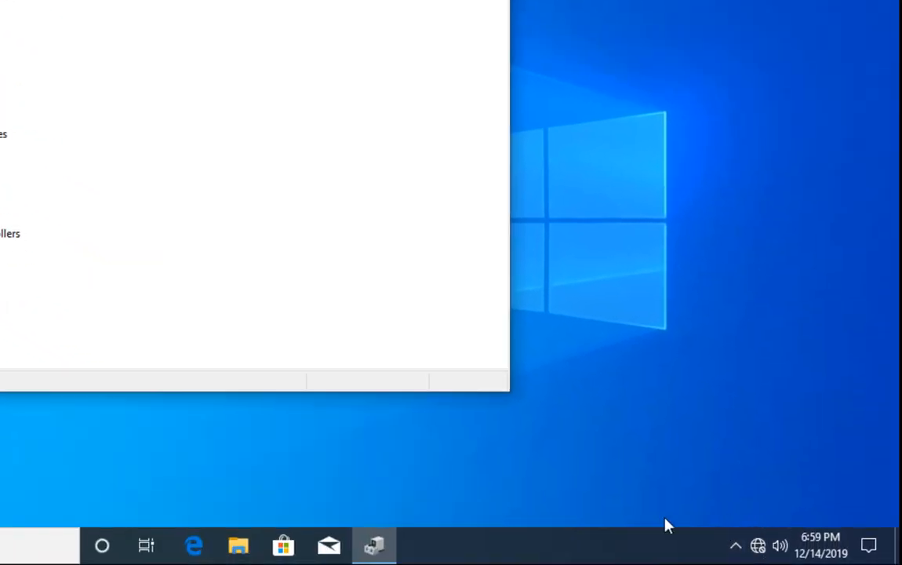
pyautogui.moveTo(736, 342)
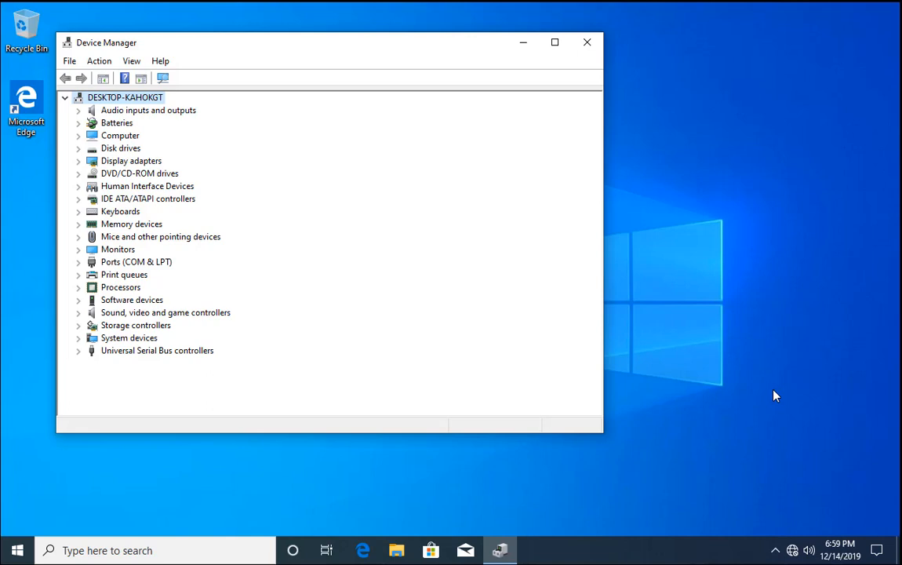
pyautogui.moveTo(132, 411)
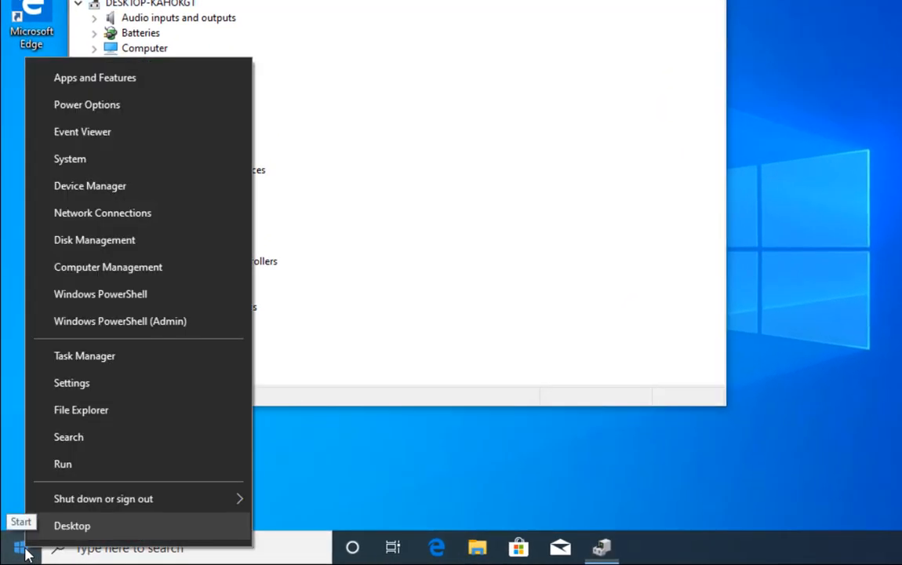
pyautogui.moveTo(81, 132)
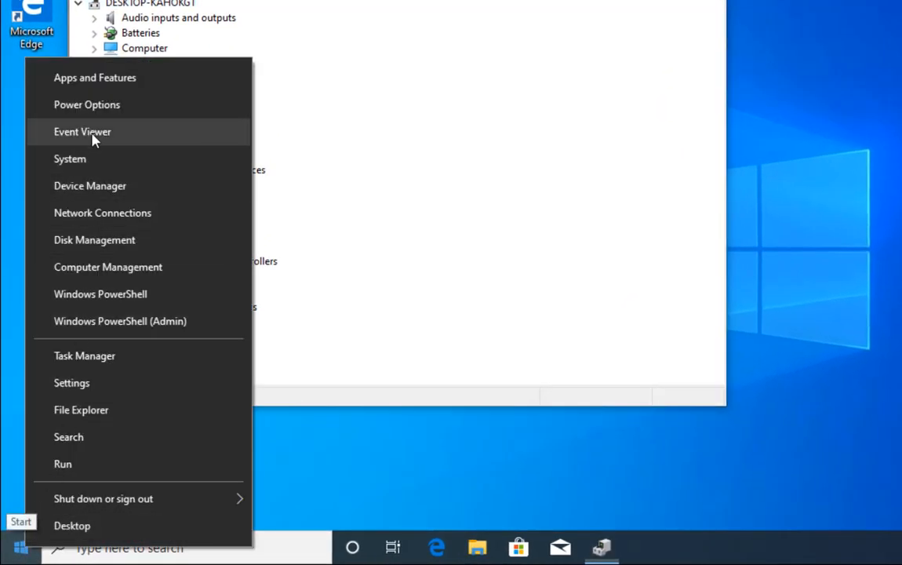
# Step: Search Settings for 'network' to reach the Network reset page
pyautogui.click(72, 383)
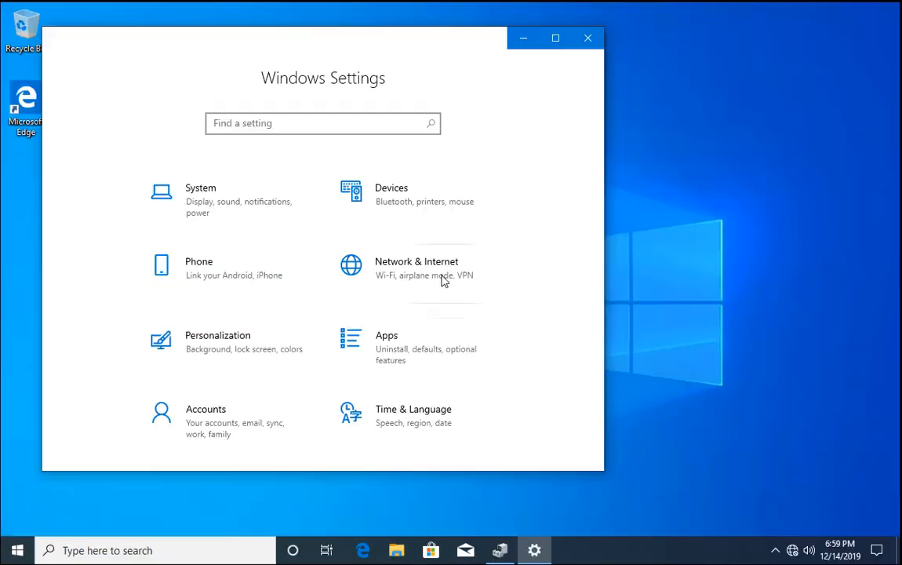
pyautogui.click(321, 122)
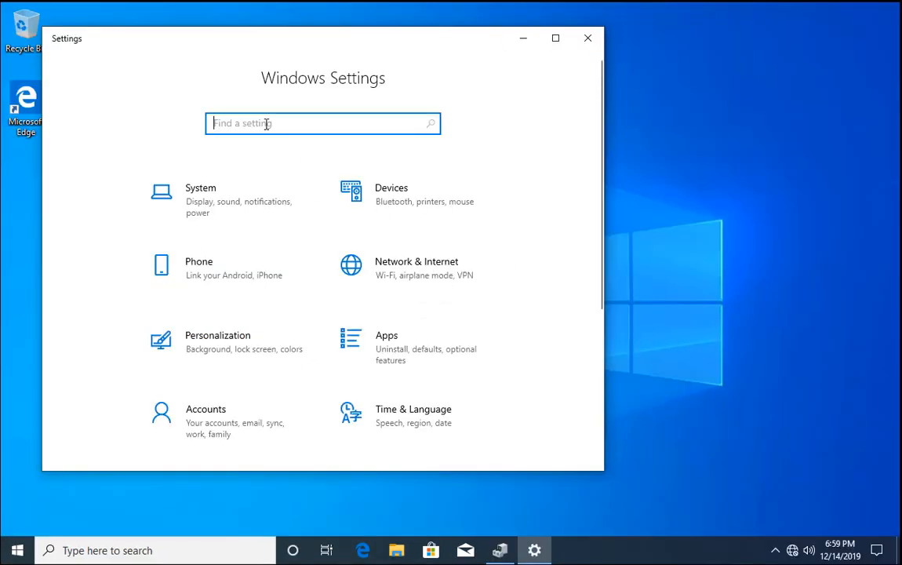
pyautogui.write('netw')
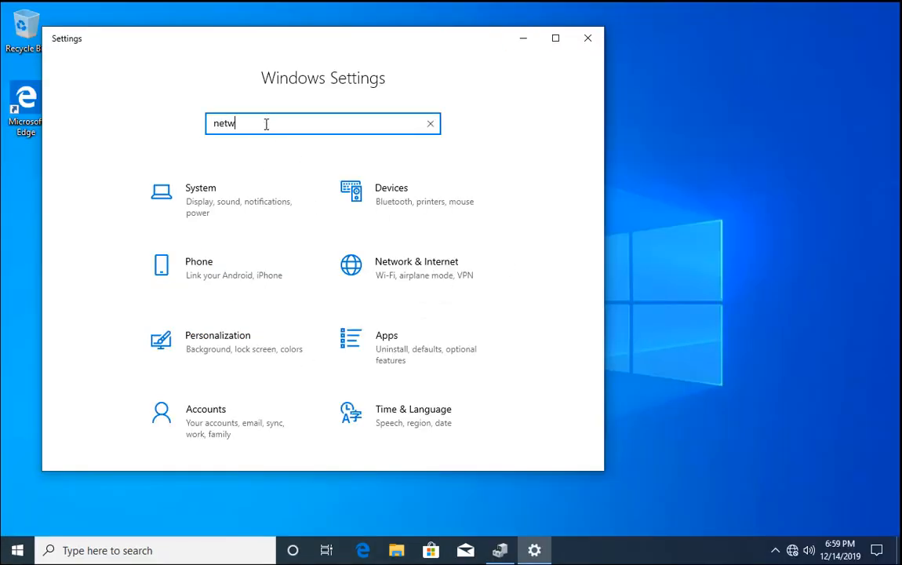
pyautogui.write('ork')
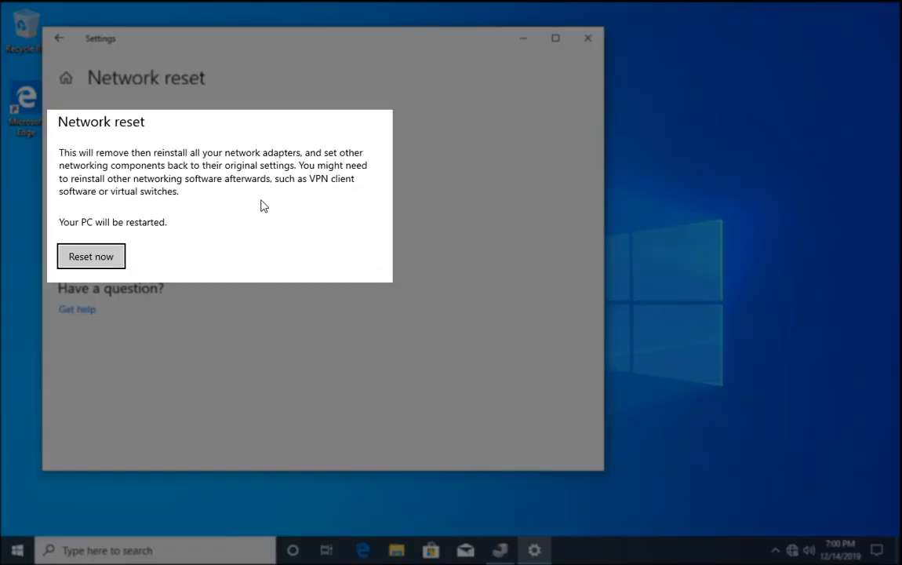
pyautogui.moveTo(283, 162)
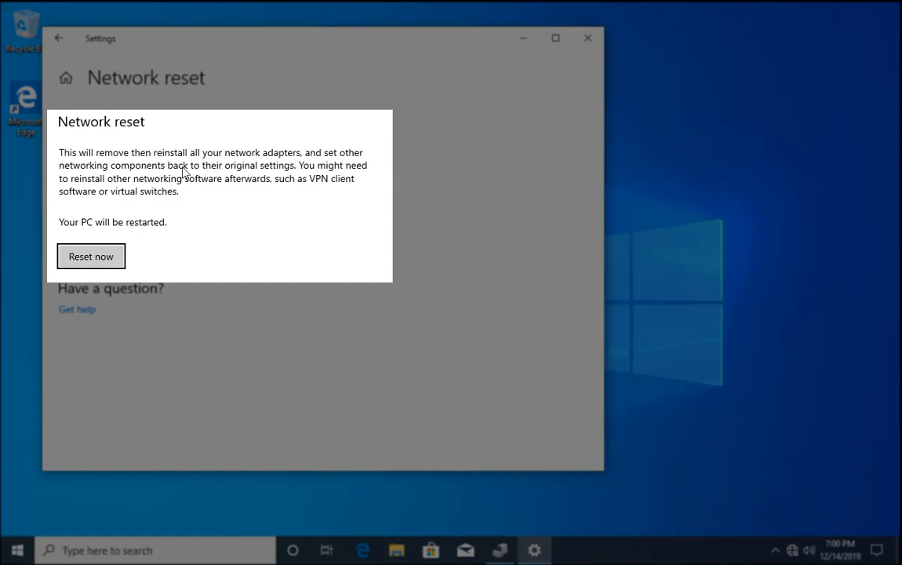
pyautogui.moveTo(239, 175)
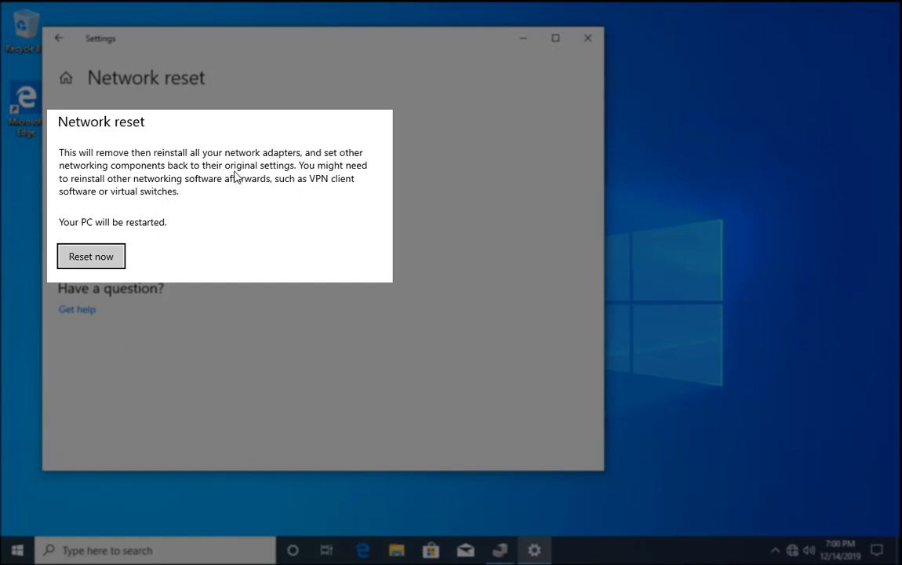
pyautogui.moveTo(354, 173)
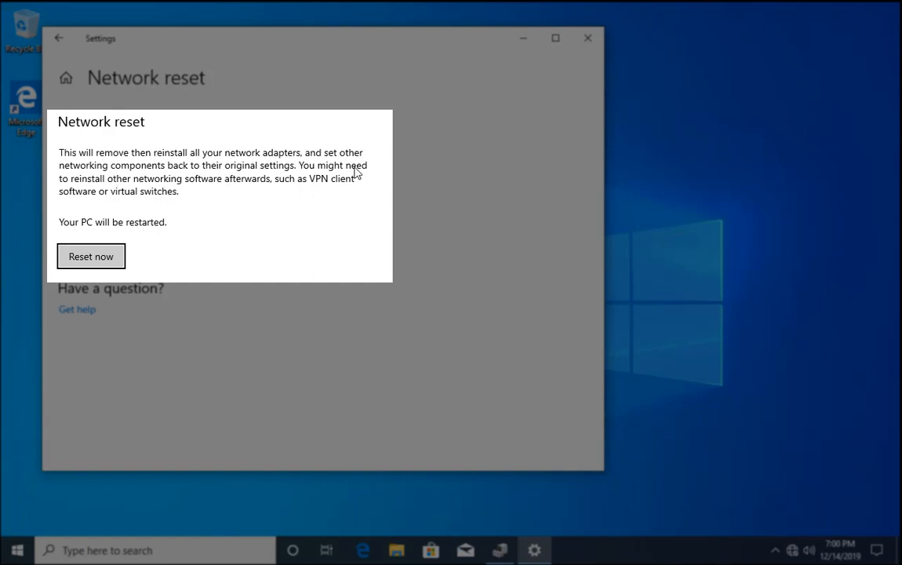
pyautogui.moveTo(204, 190)
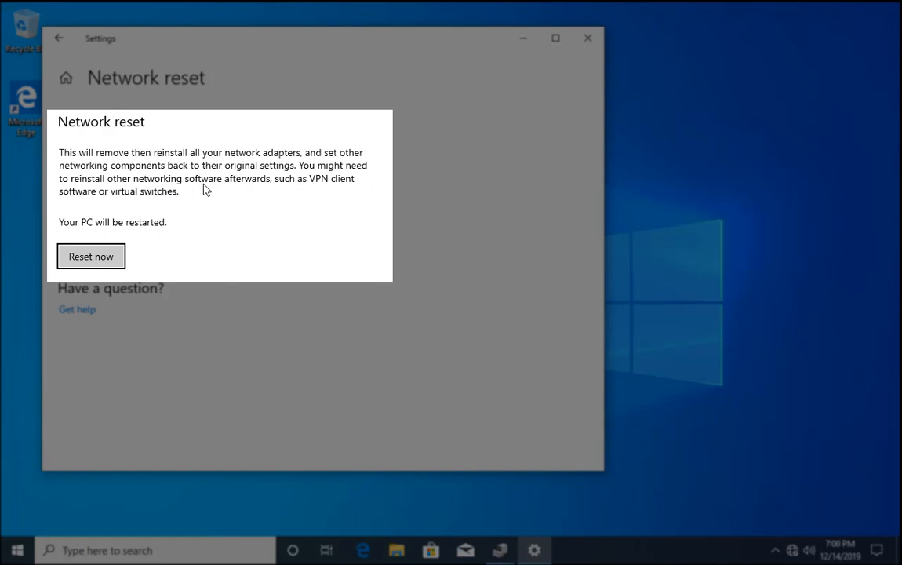
pyautogui.moveTo(329, 188)
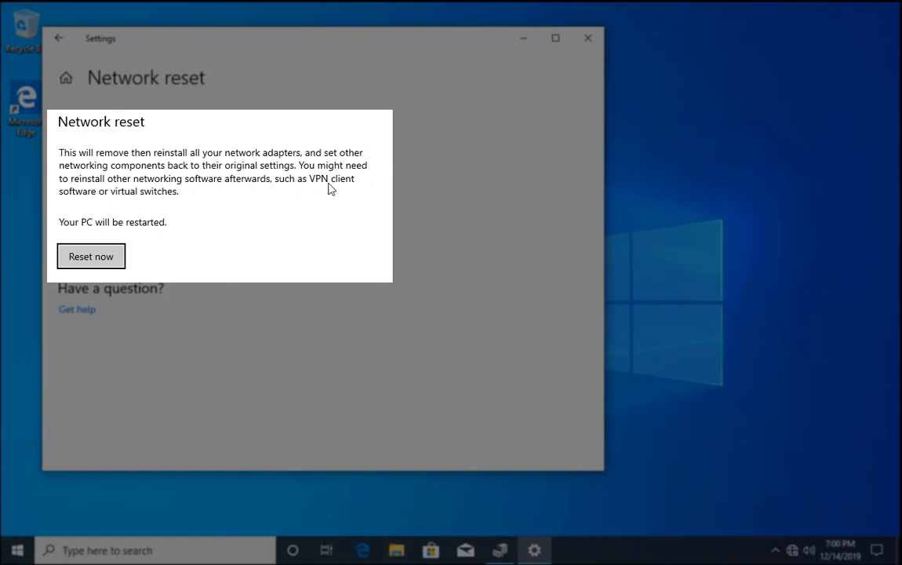
pyautogui.moveTo(97, 215)
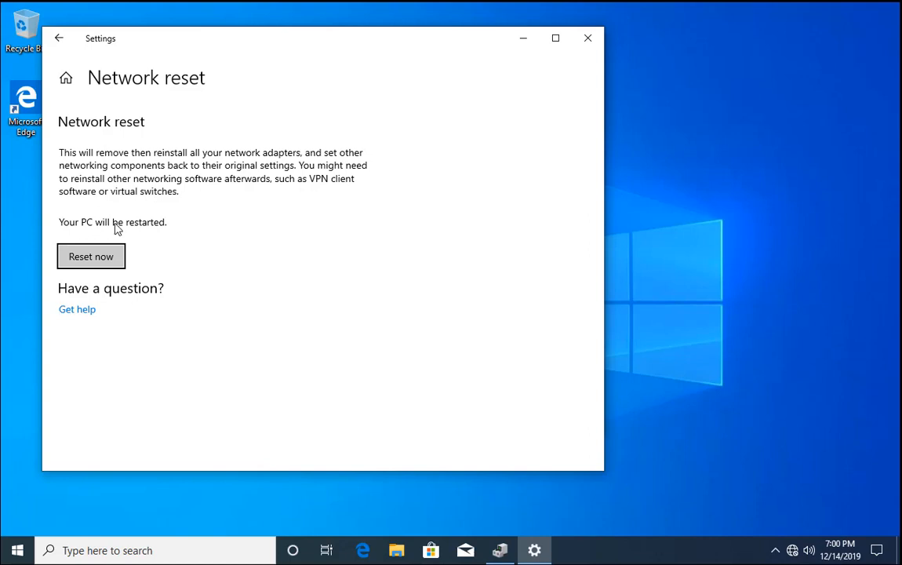
# Step: Start the reset with 'Reset now', bringing up the confirmation prompt
pyautogui.click(91, 256)
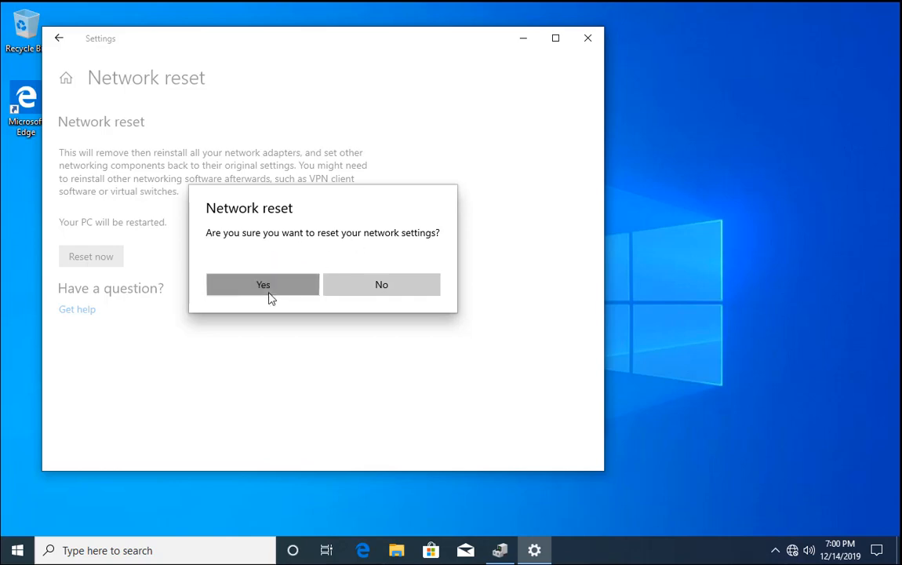
# Step: Confirm the network reset, dismiss the sign-out warning, and restart the PC
pyautogui.click(264, 284)
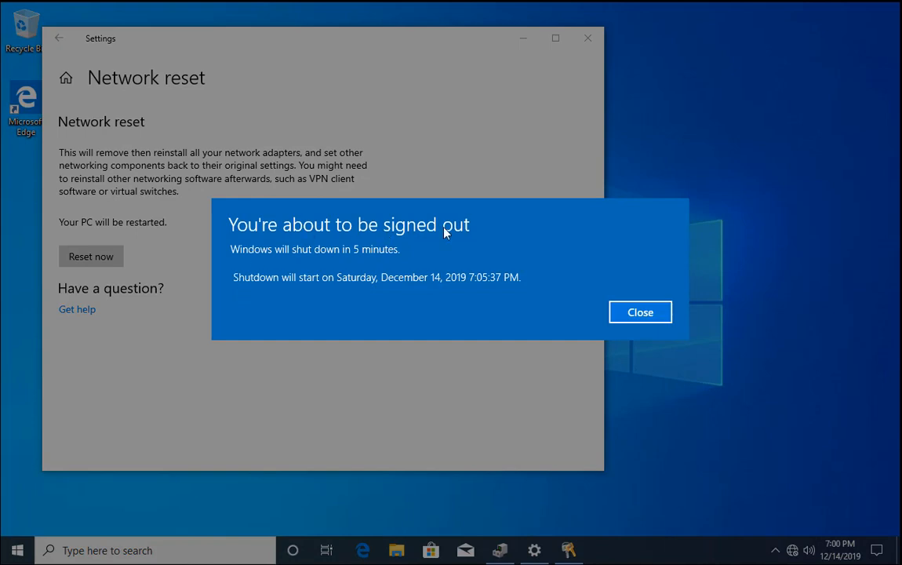
pyautogui.moveTo(300, 276)
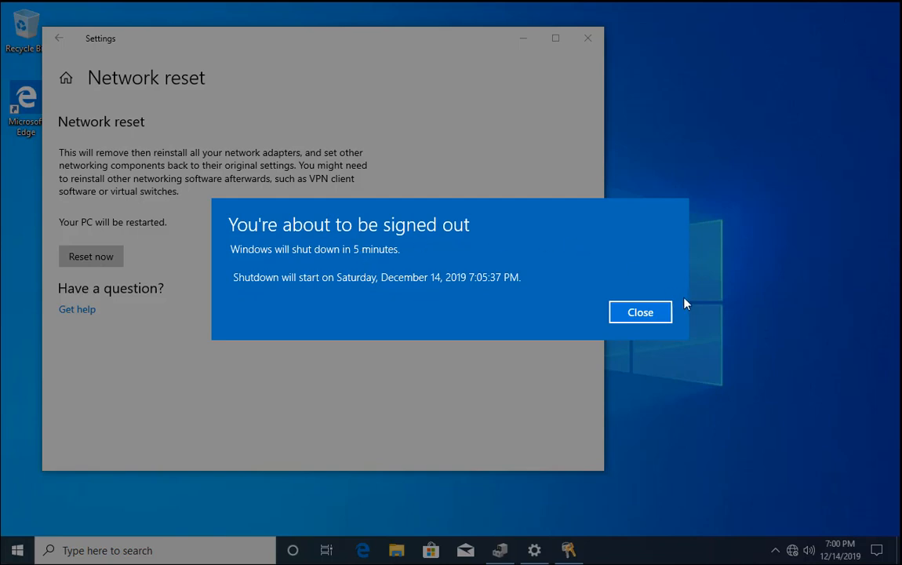
pyautogui.click(640, 310)
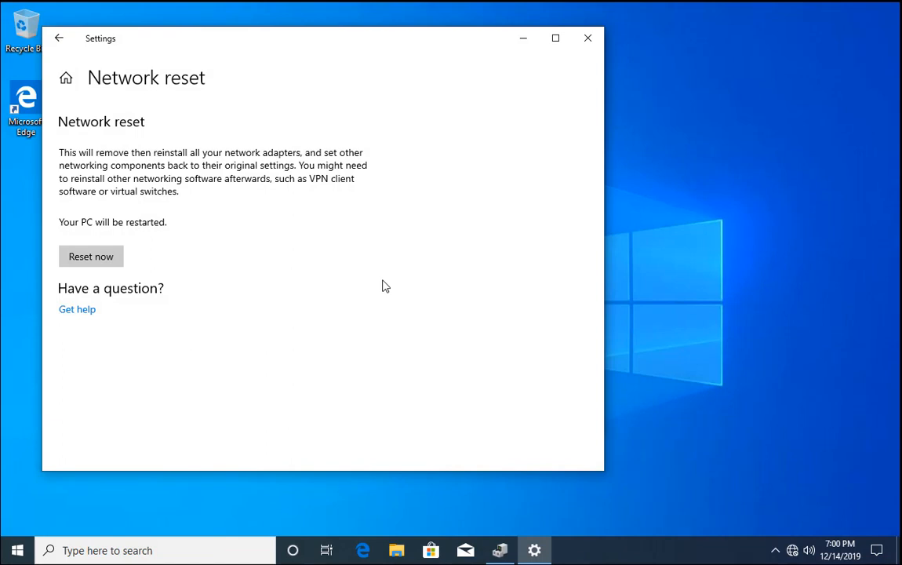
pyautogui.moveTo(264, 298)
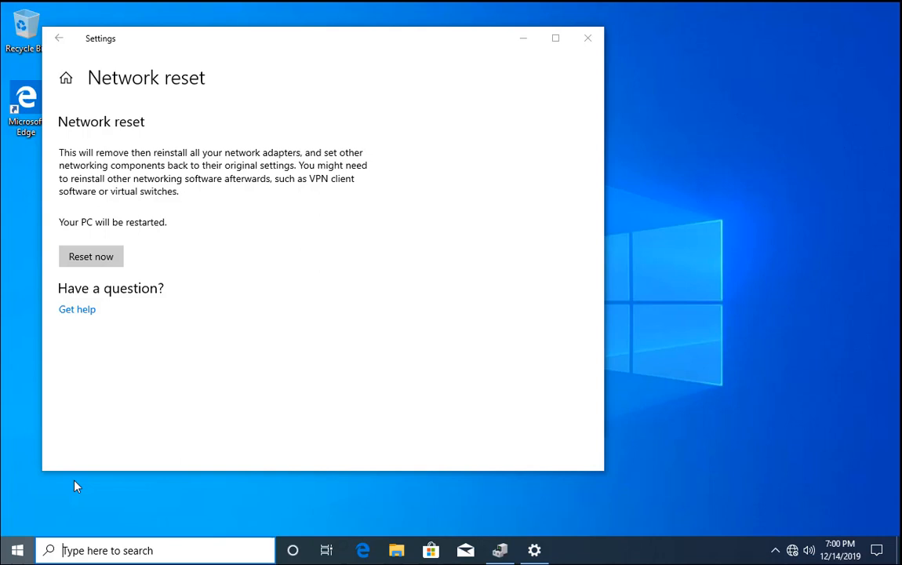
pyautogui.click(17, 549)
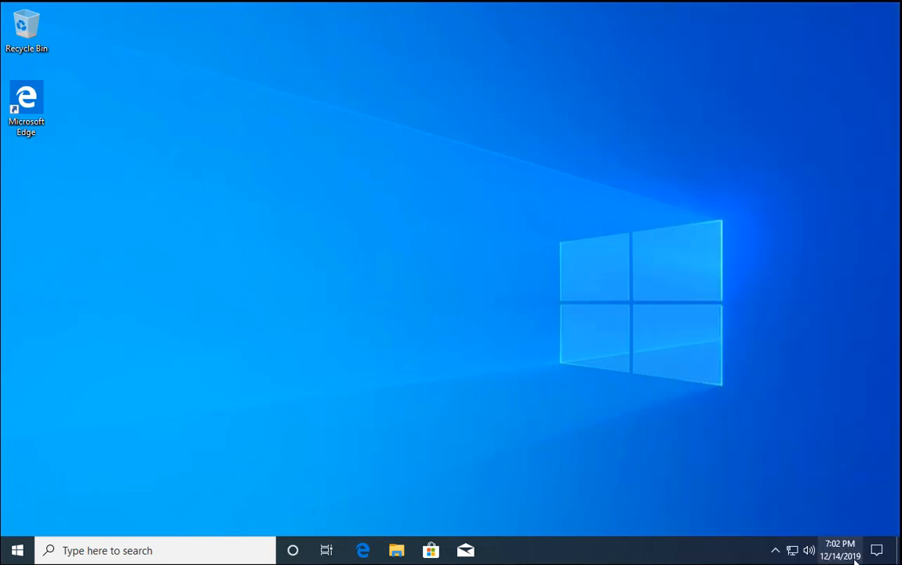
pyautogui.moveTo(791, 549)
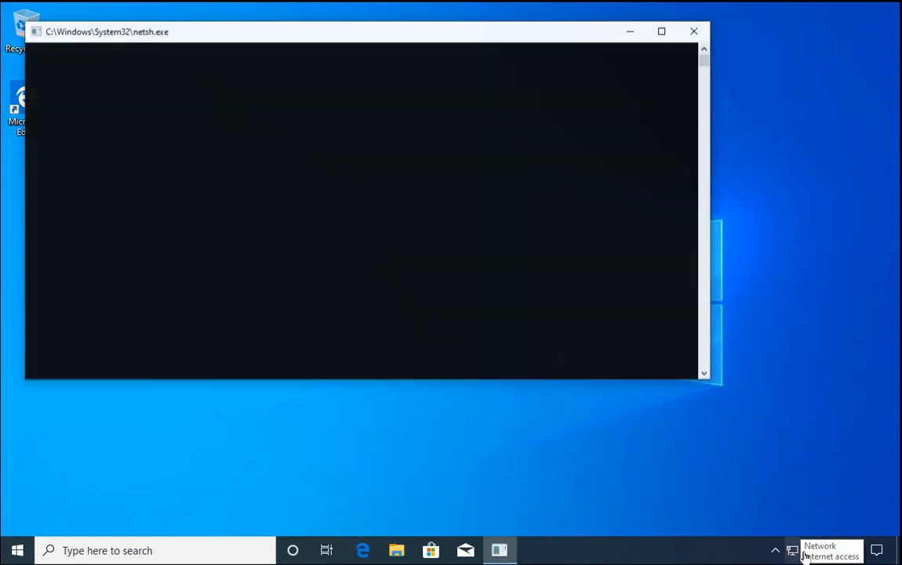
# Step: Close the netsh console window, returning to the desktop with internet access restored
pyautogui.click(694, 31)
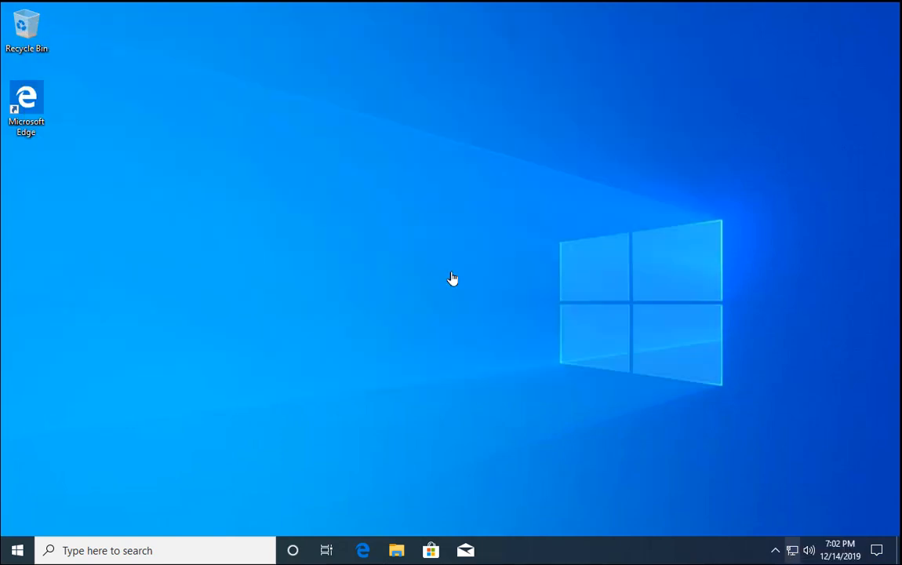